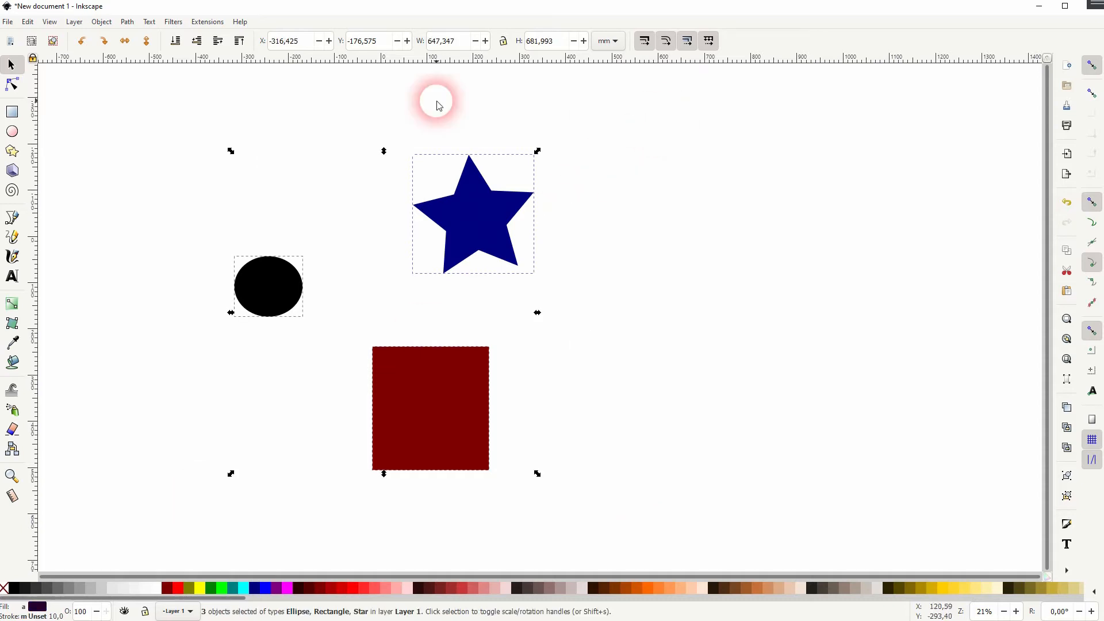
- Launch Extensions > Render > Frame and enable Live preview to show black frames on the three shapes
left_click(207, 20)
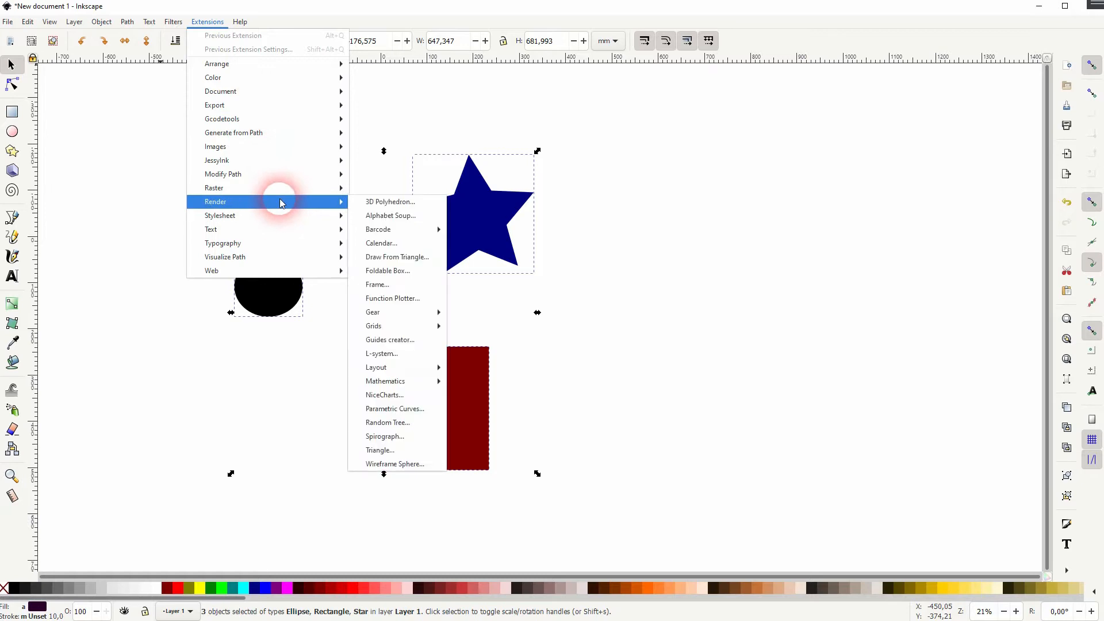
left_click(377, 284)
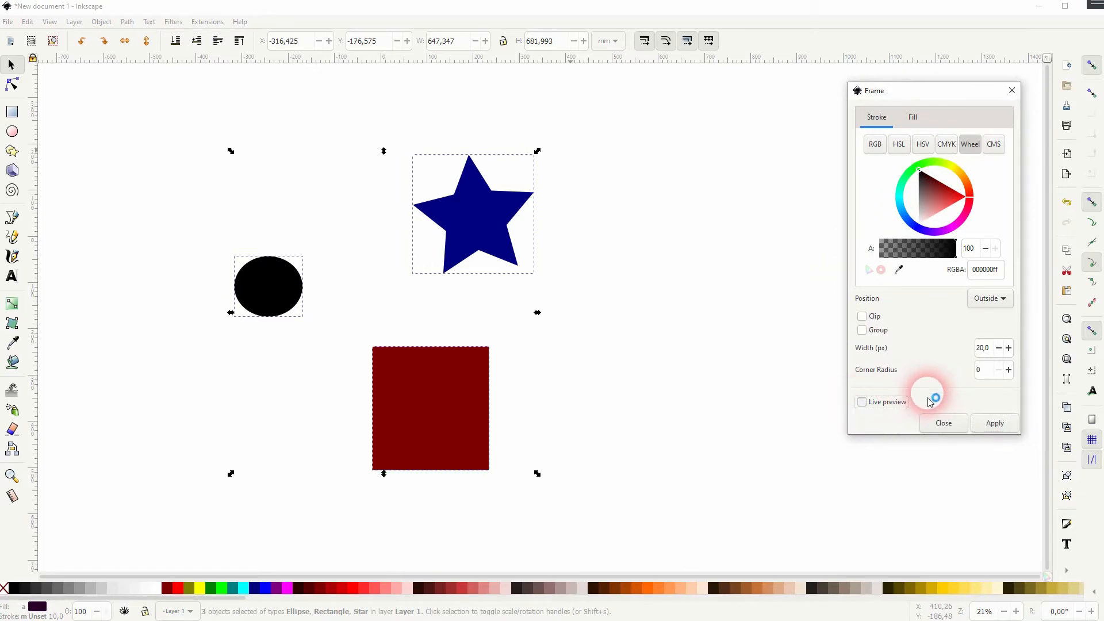
left_click(862, 403)
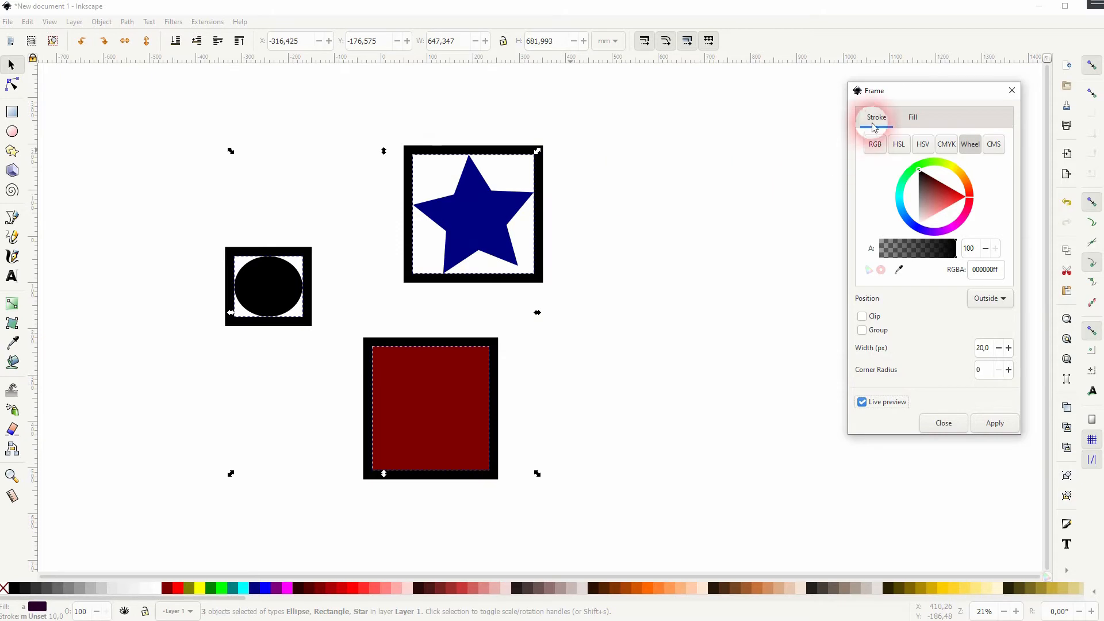
left_click(937, 197)
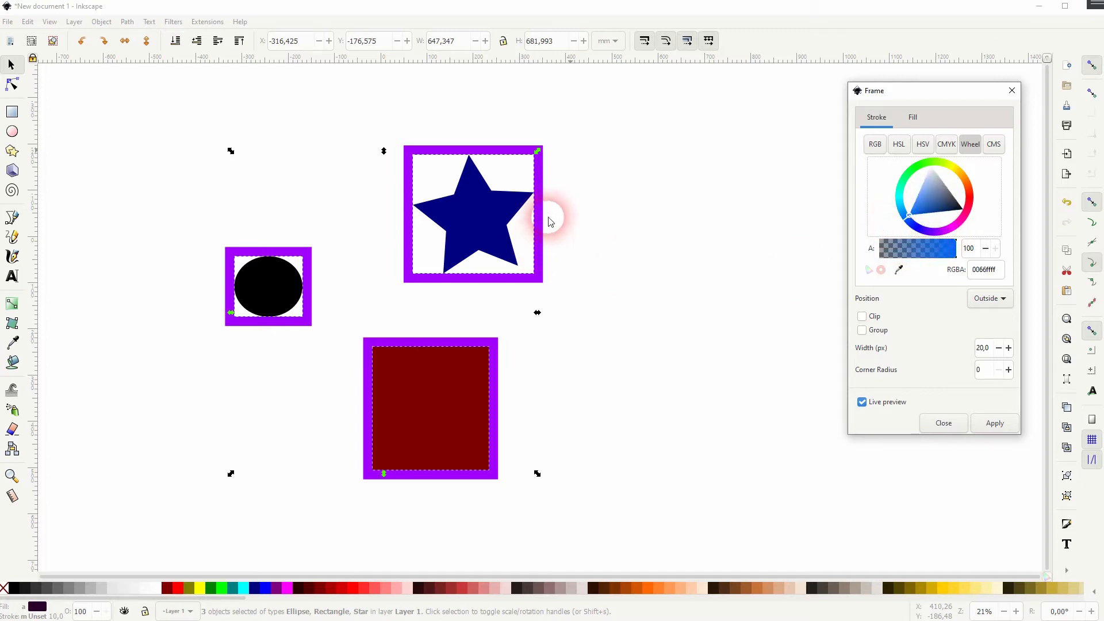
mouse_move(999, 243)
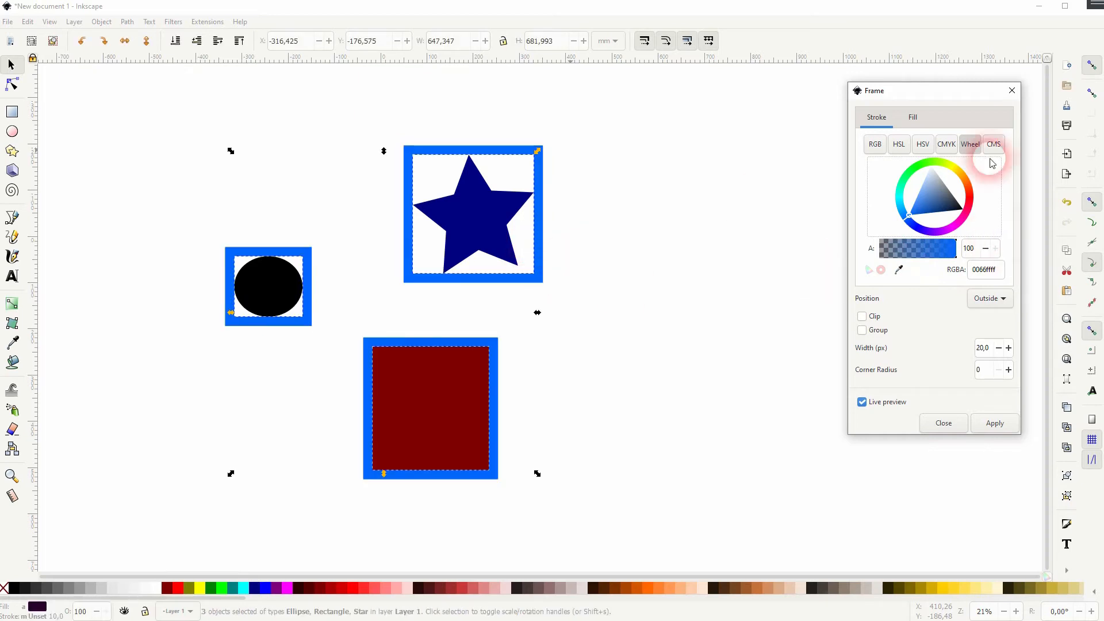
mouse_move(908, 214)
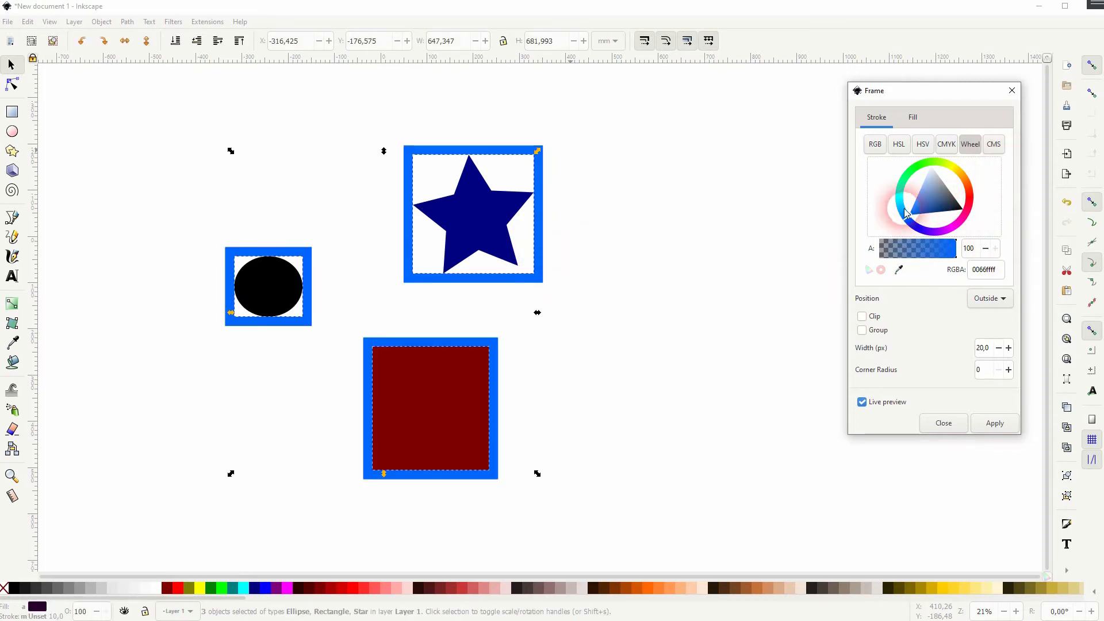
left_click(963, 210)
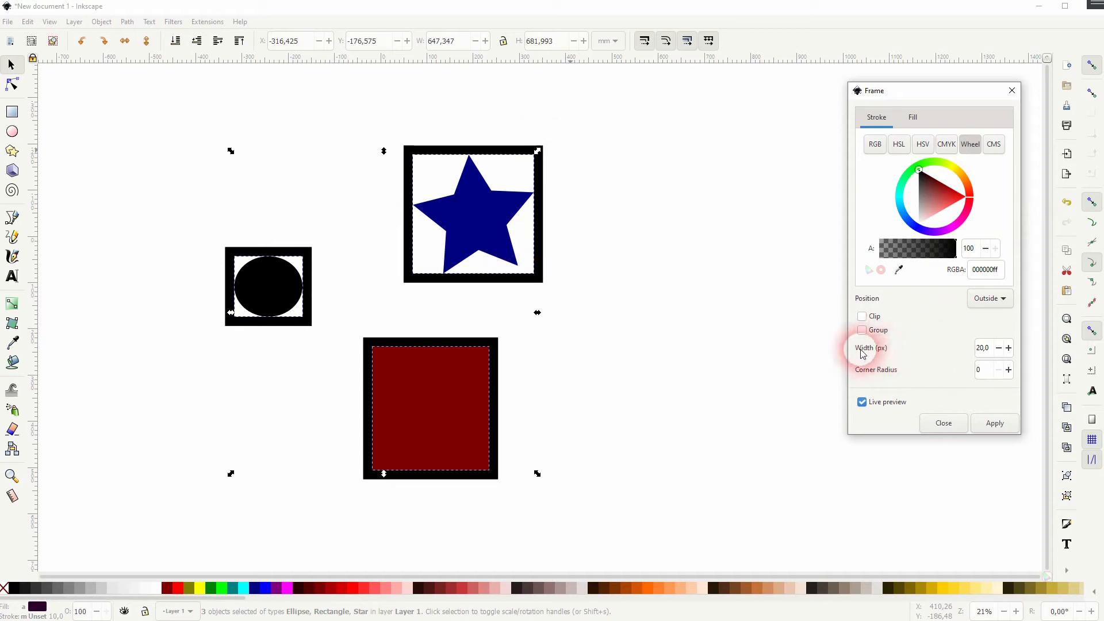
- Set frame Width to 10 px and Corner Radius to 100, then lower it to 10
left_click(981, 347)
type("10")
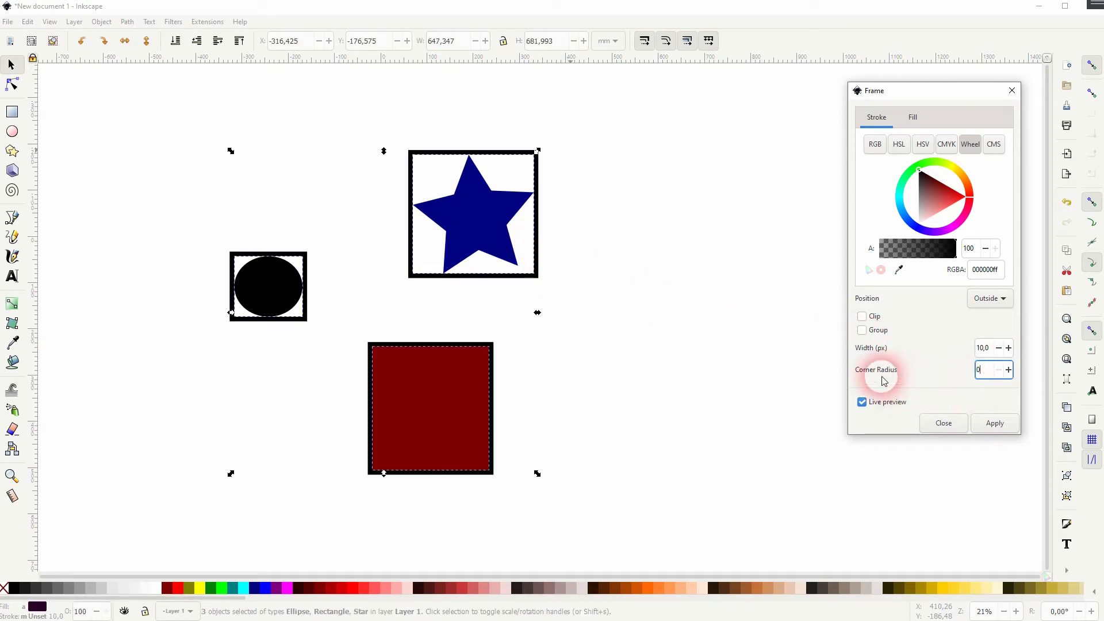
mouse_move(433, 153)
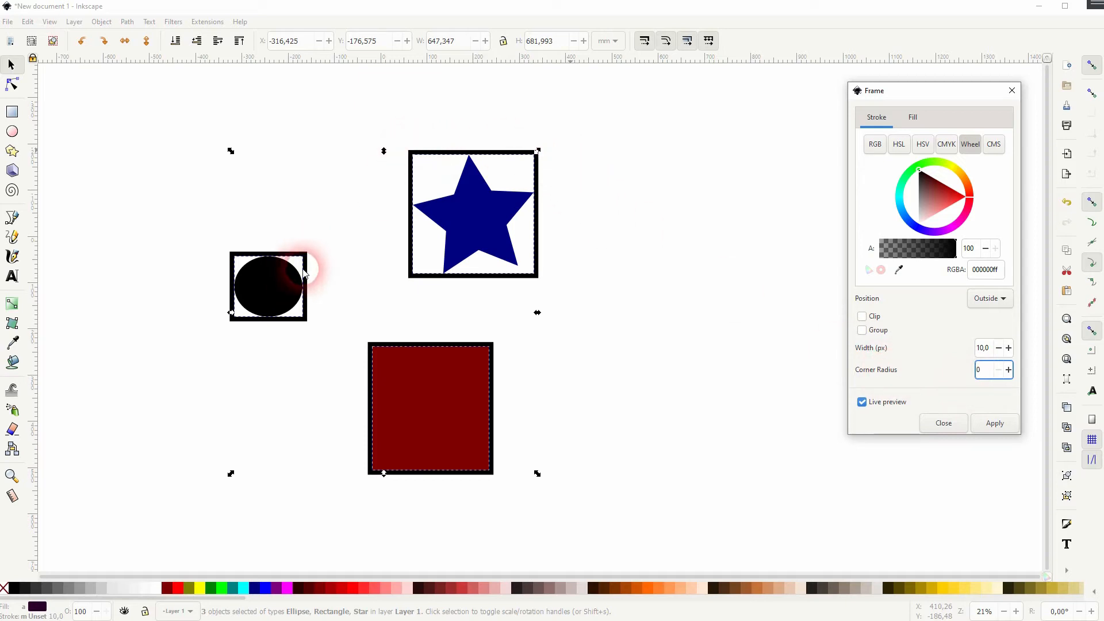
left_click(984, 370)
type("100")
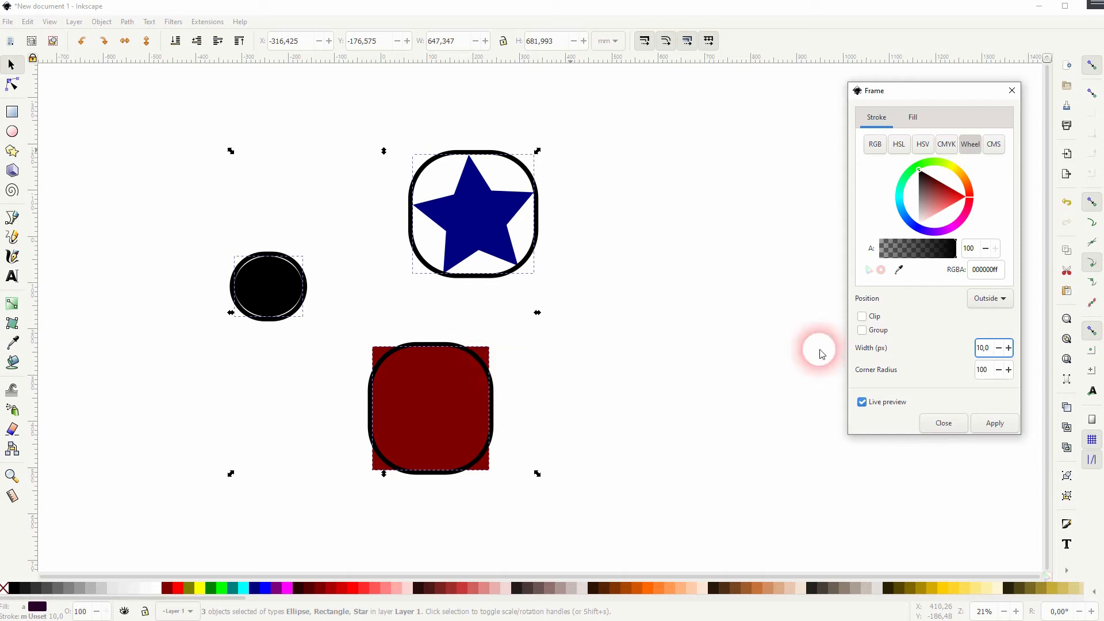
left_click(981, 369)
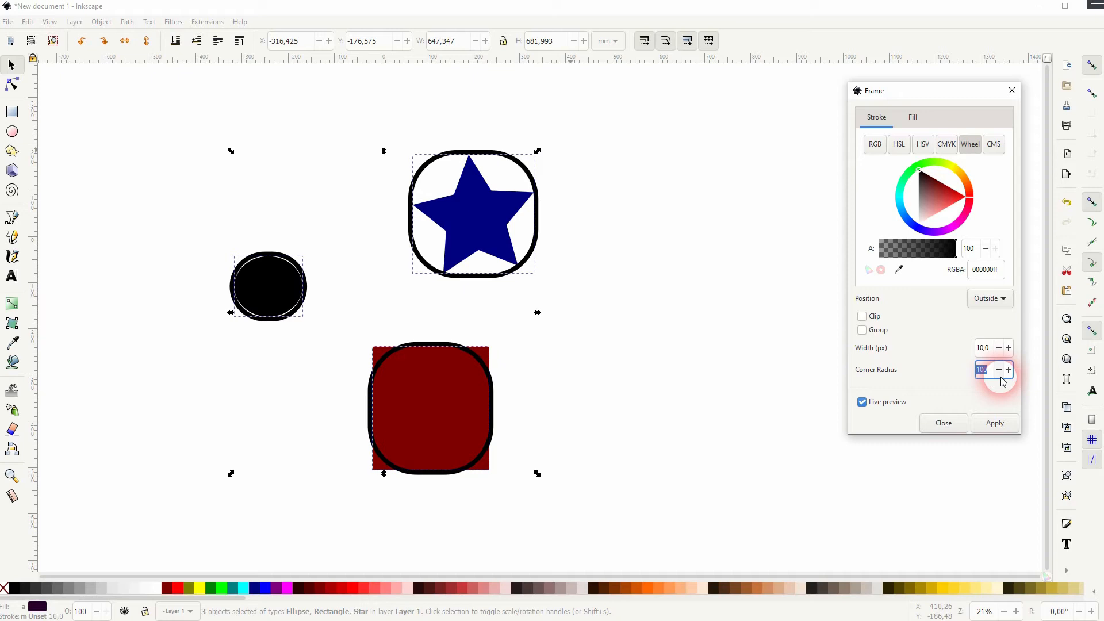
left_click(999, 369)
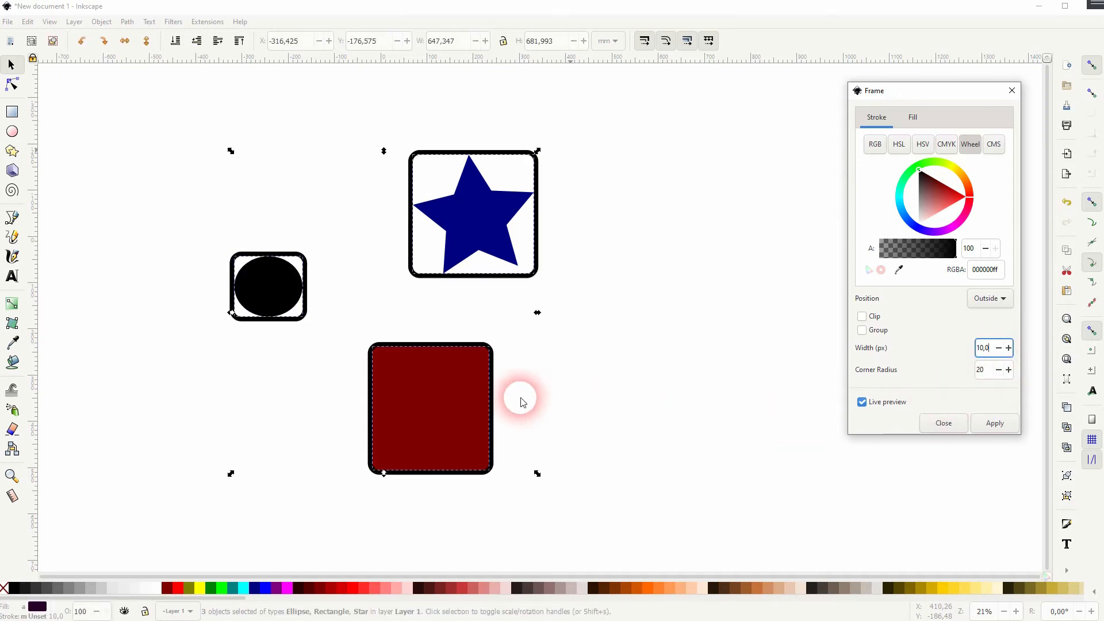
mouse_move(694, 412)
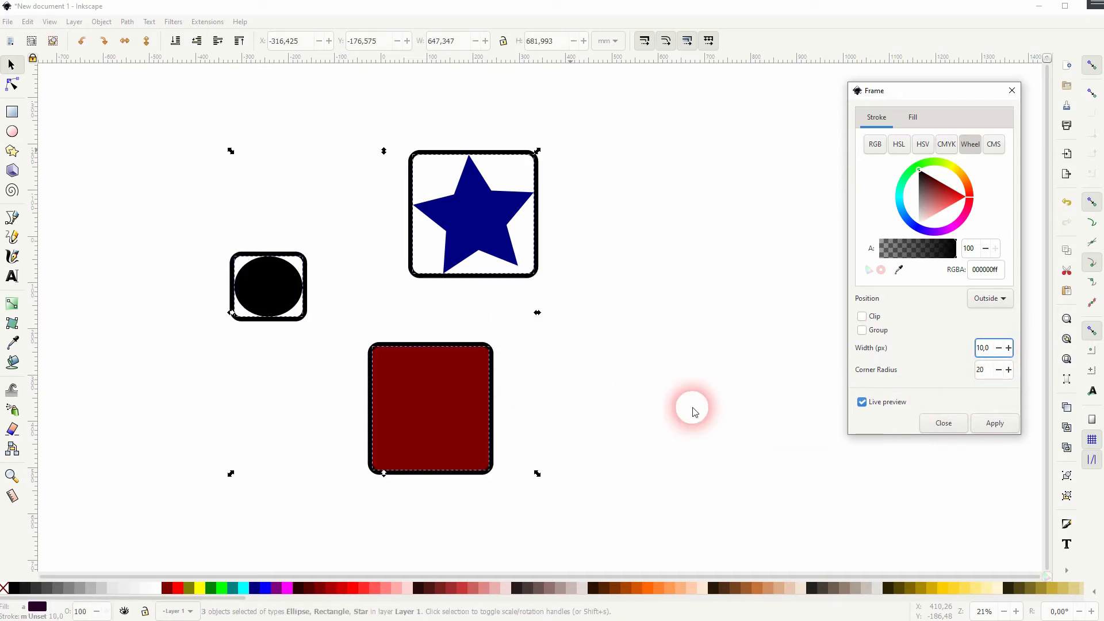
left_click(982, 370)
type("10")
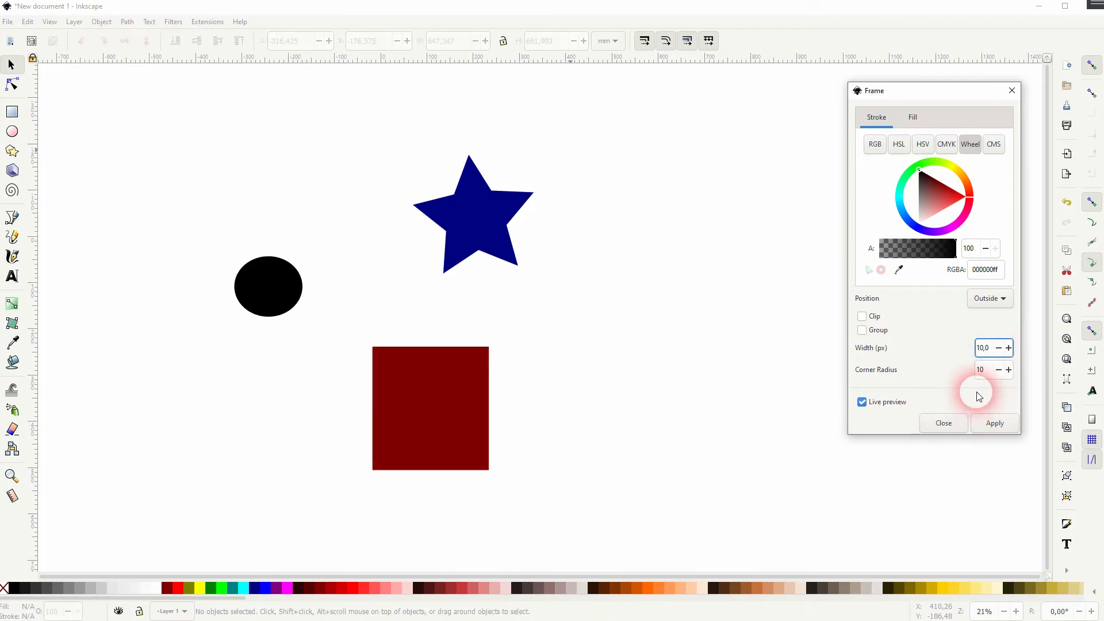
- Reopen the Frame settings with Live preview and try the inside frame position option
left_click(993, 423)
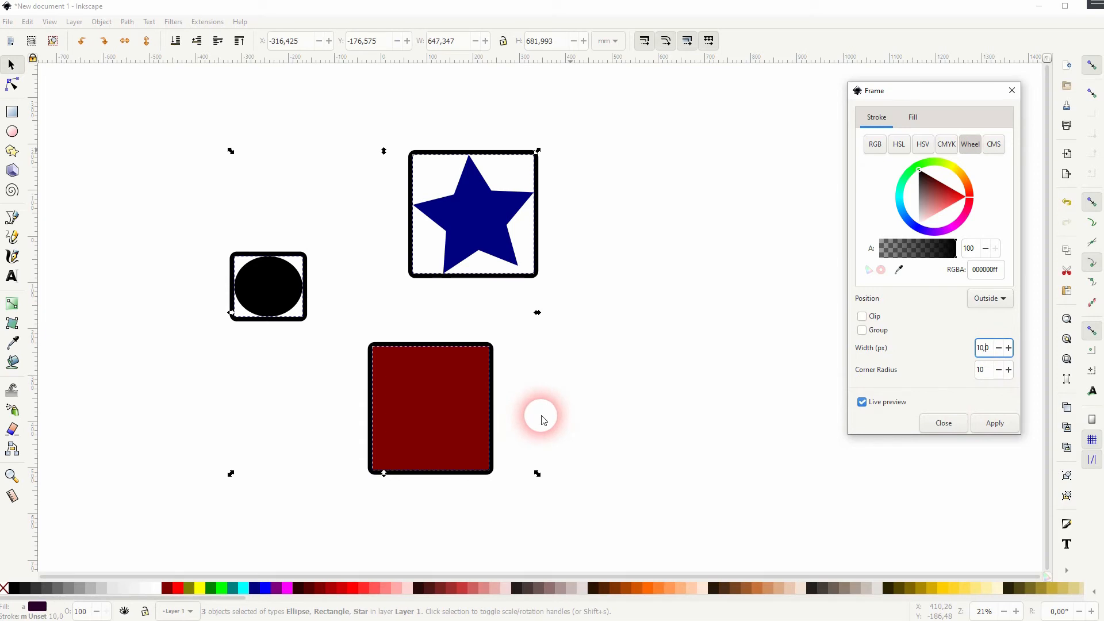
mouse_move(356, 393)
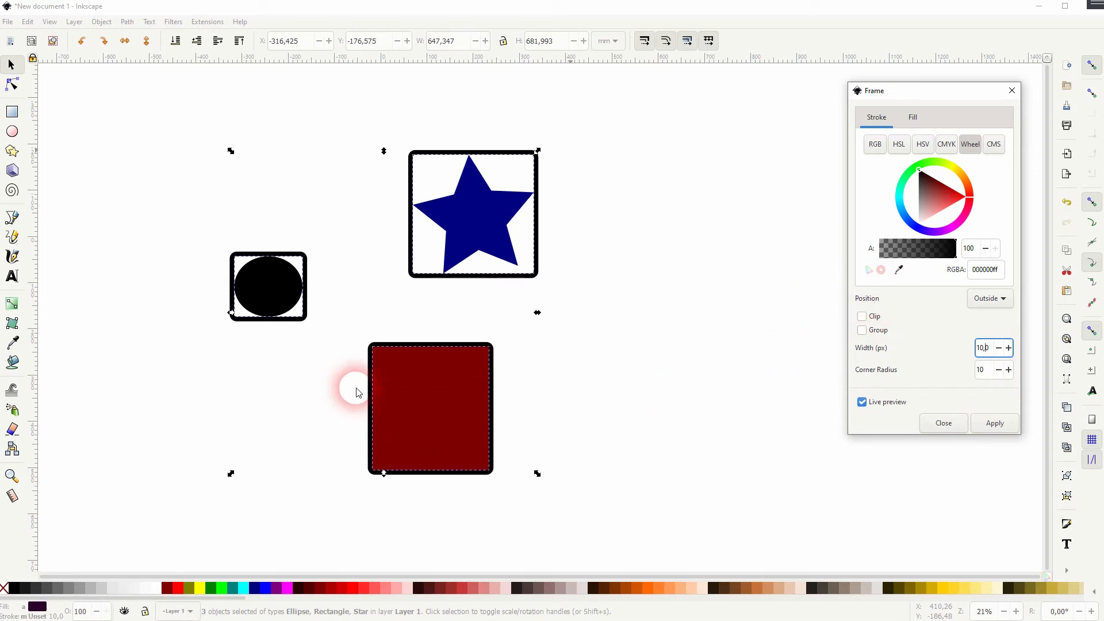
mouse_move(372, 362)
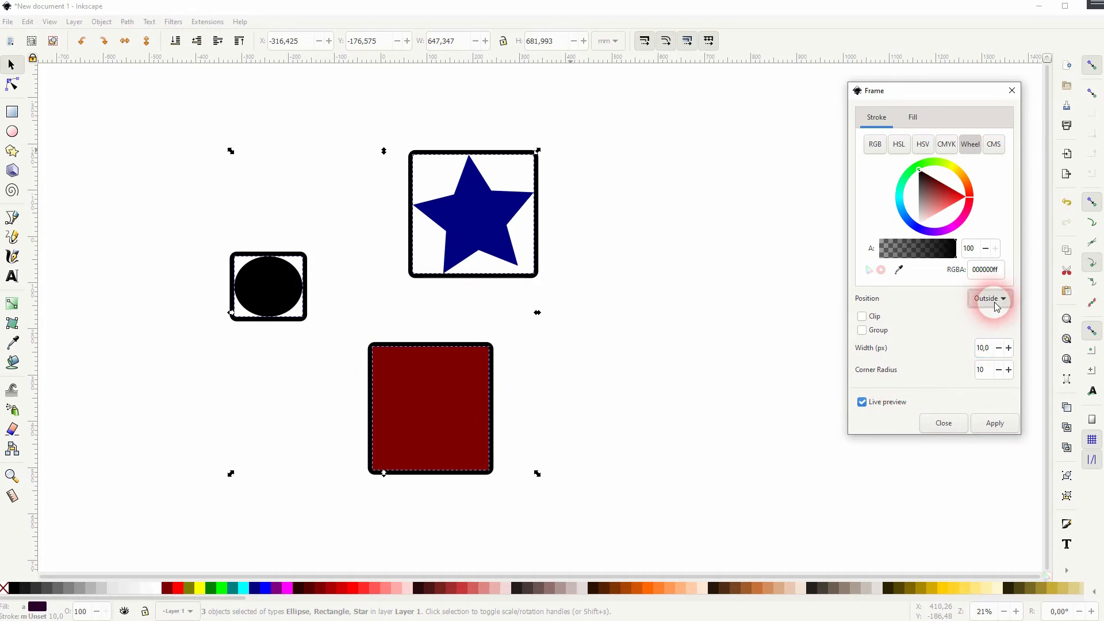
left_click(989, 298)
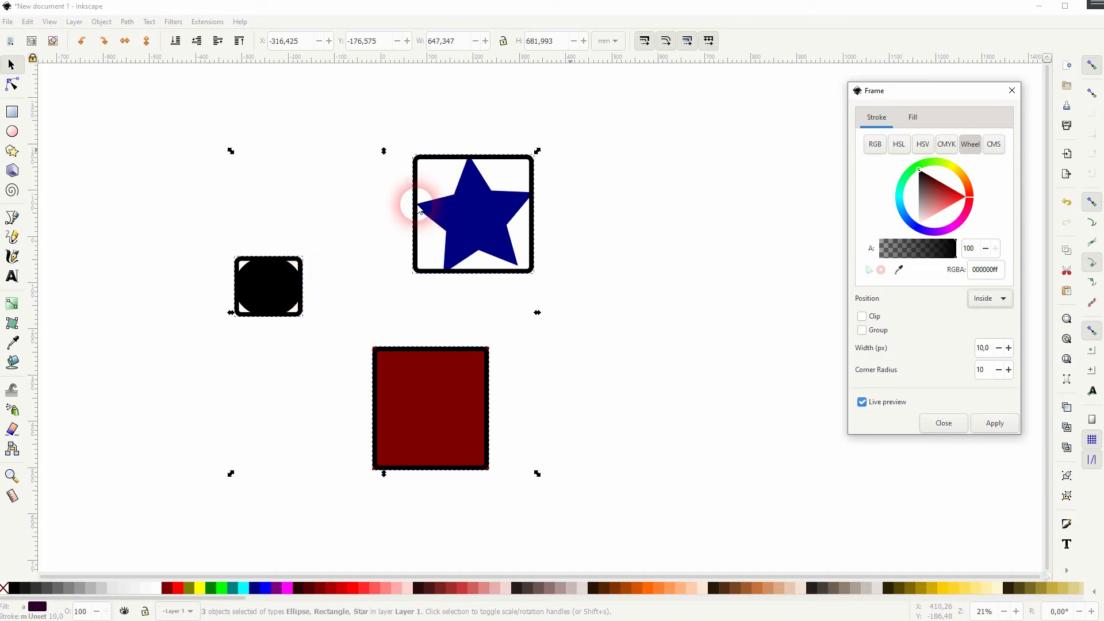
mouse_move(484, 352)
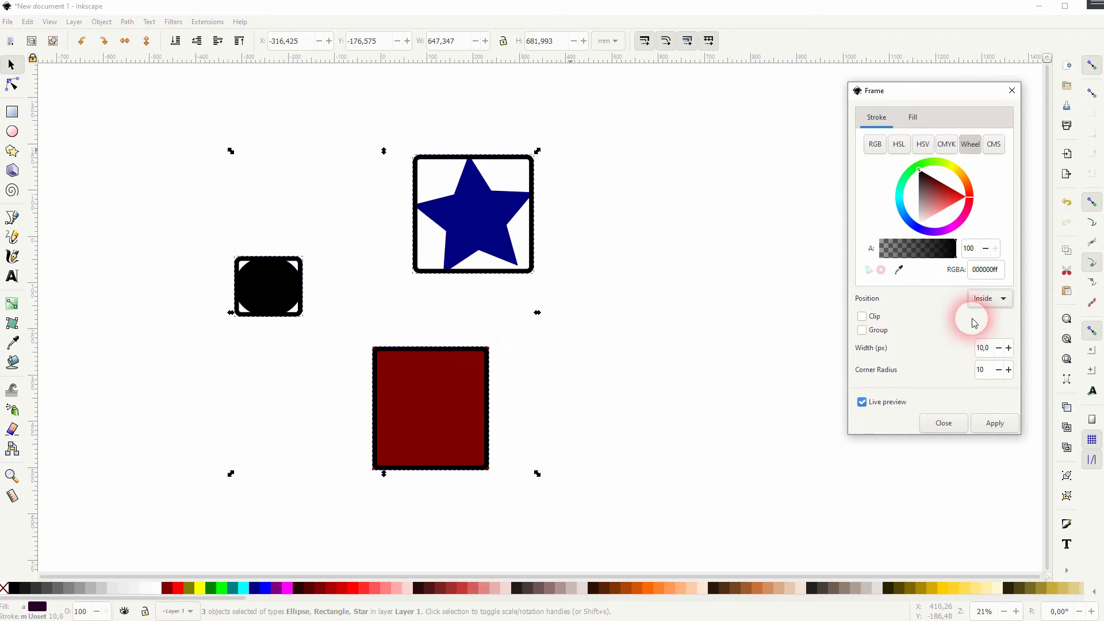
left_click(988, 298)
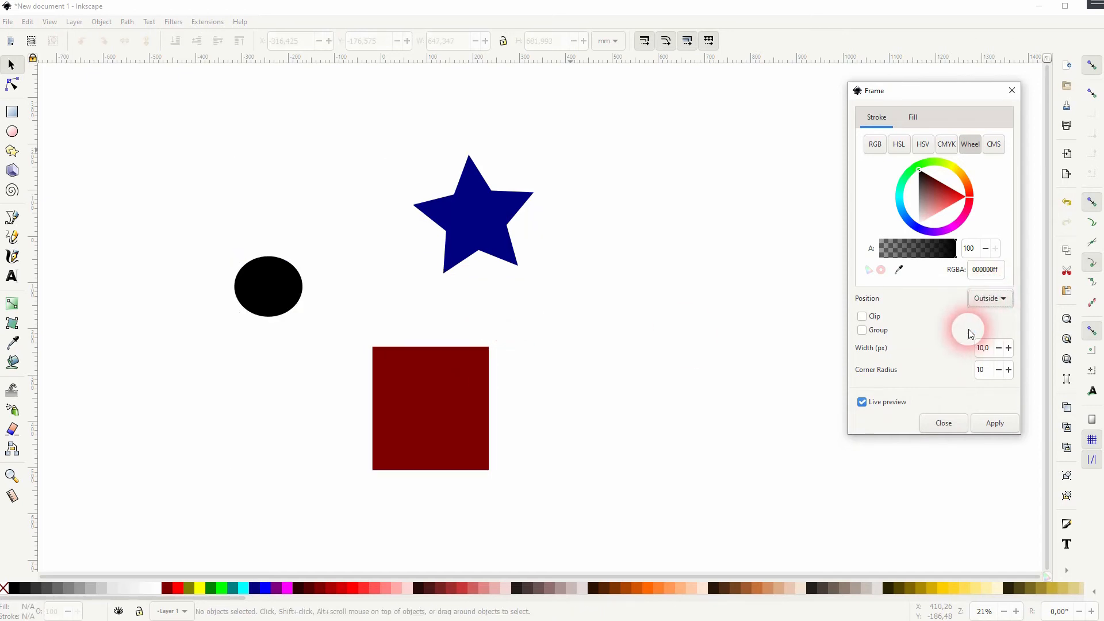
- Preview a slightly raised fill alpha on the frames from the Fill settings, then return
left_click(994, 422)
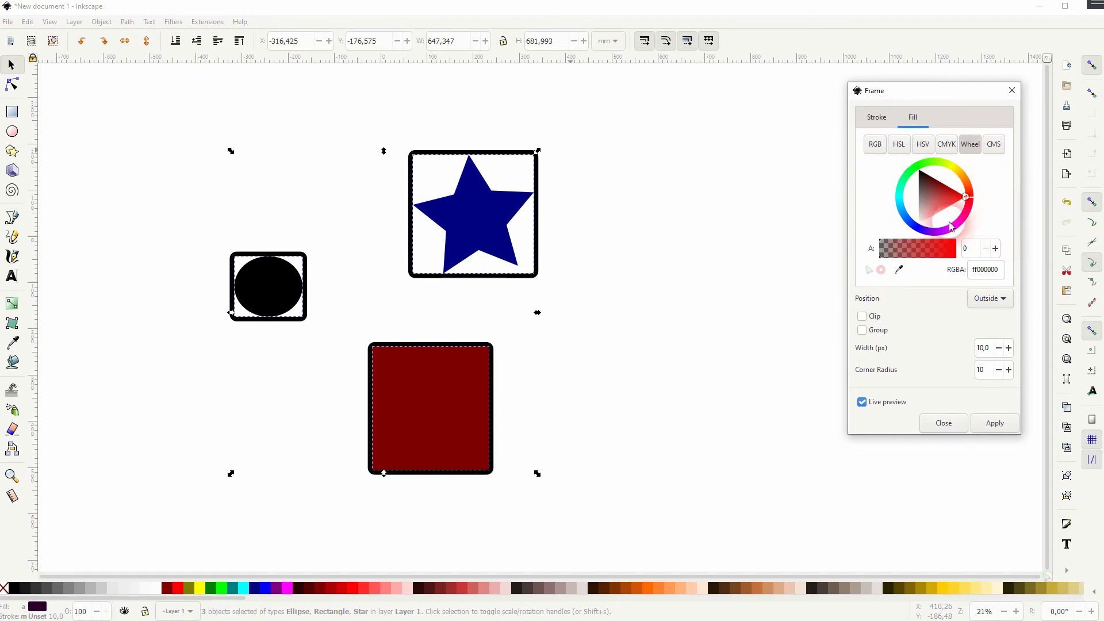
left_click(975, 248)
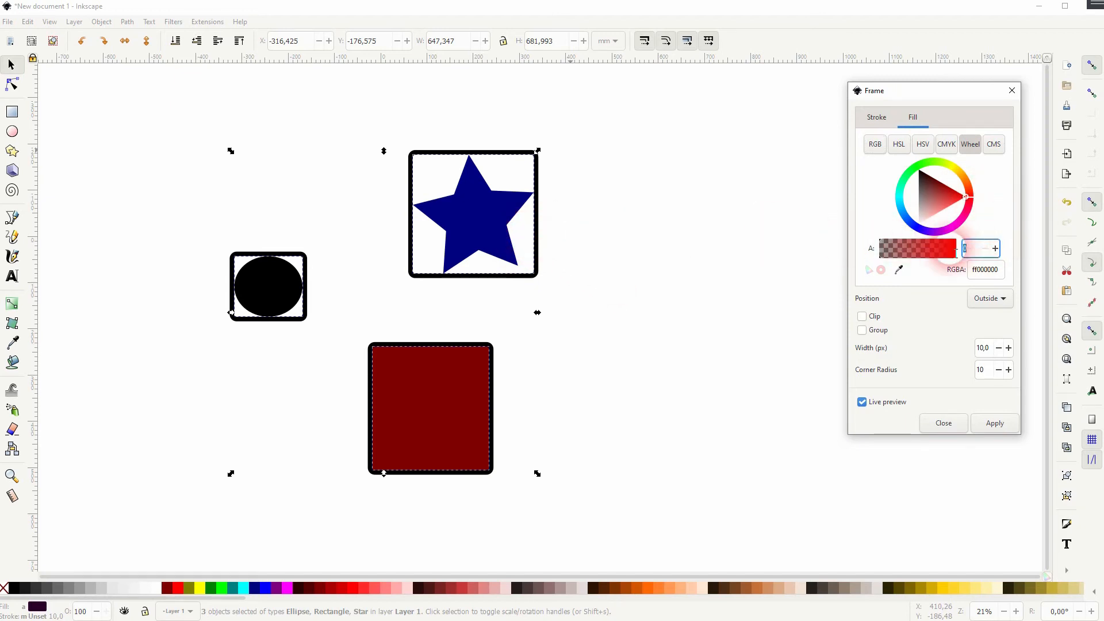
left_click(943, 248)
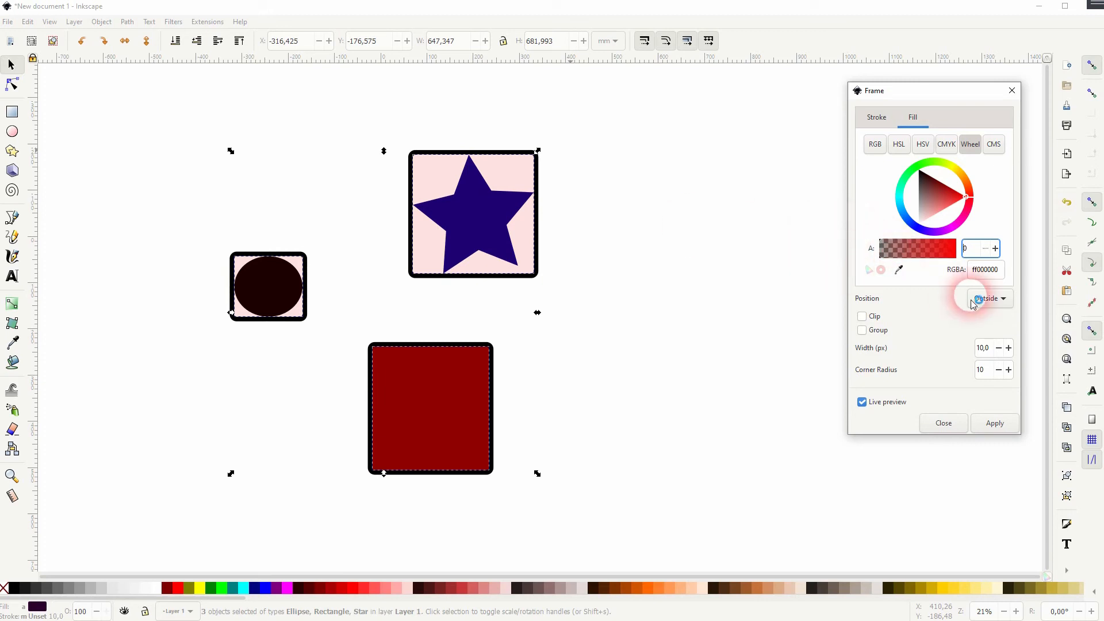
left_click(877, 117)
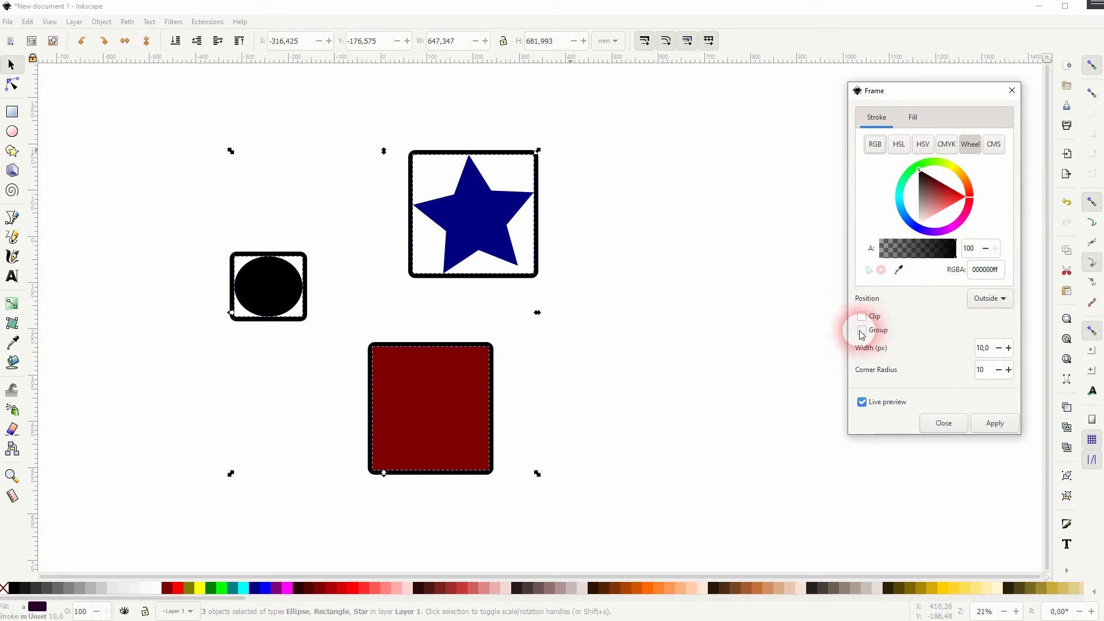
- Enable the Group checkbox to group each frame with its shape, then untick it again
left_click(862, 330)
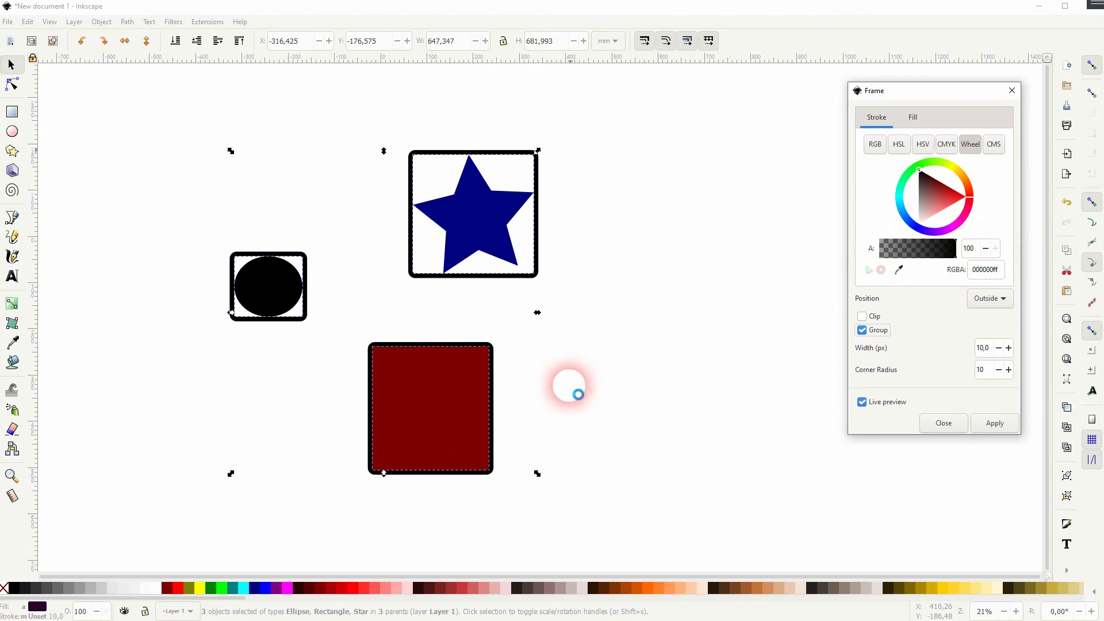
left_click(862, 331)
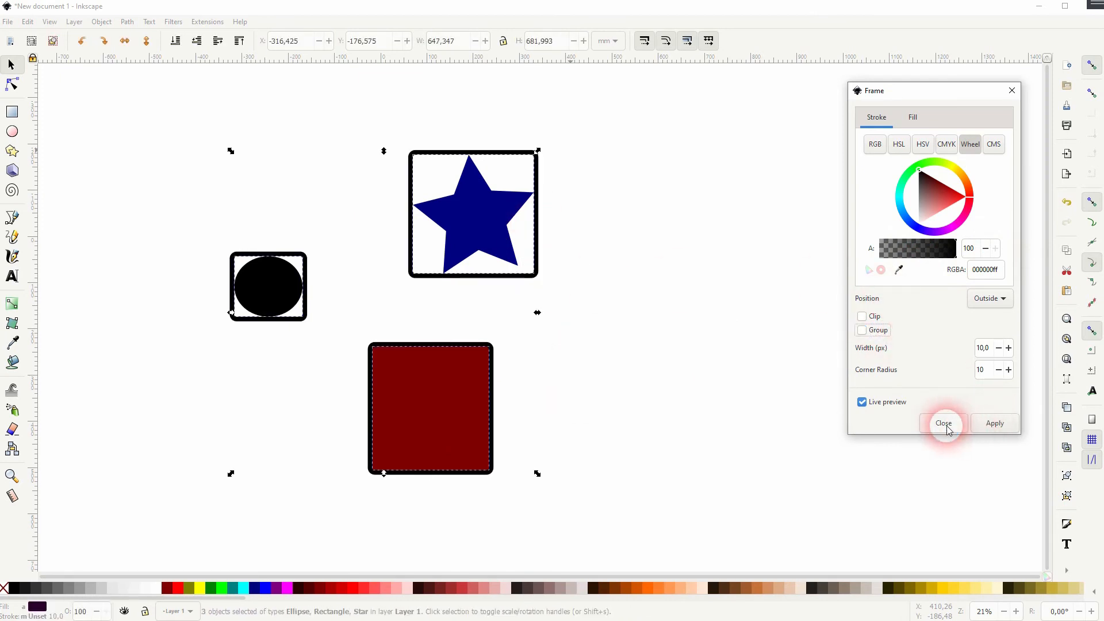
- Close the Frame dialog and combine the circle, star and square with Object > Group
left_click(943, 424)
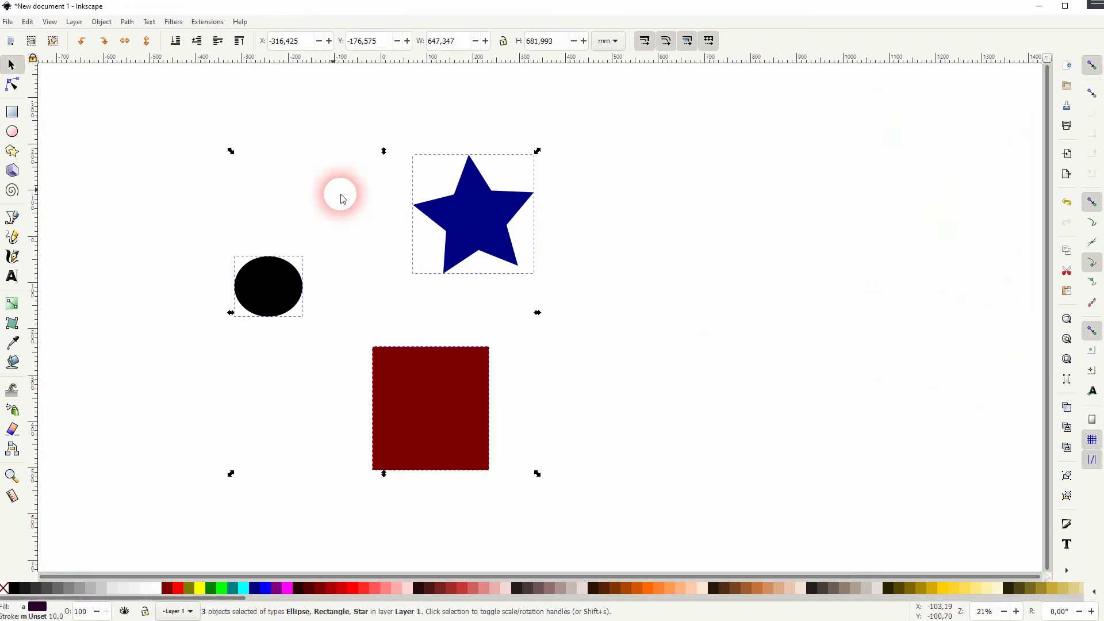
mouse_move(589, 222)
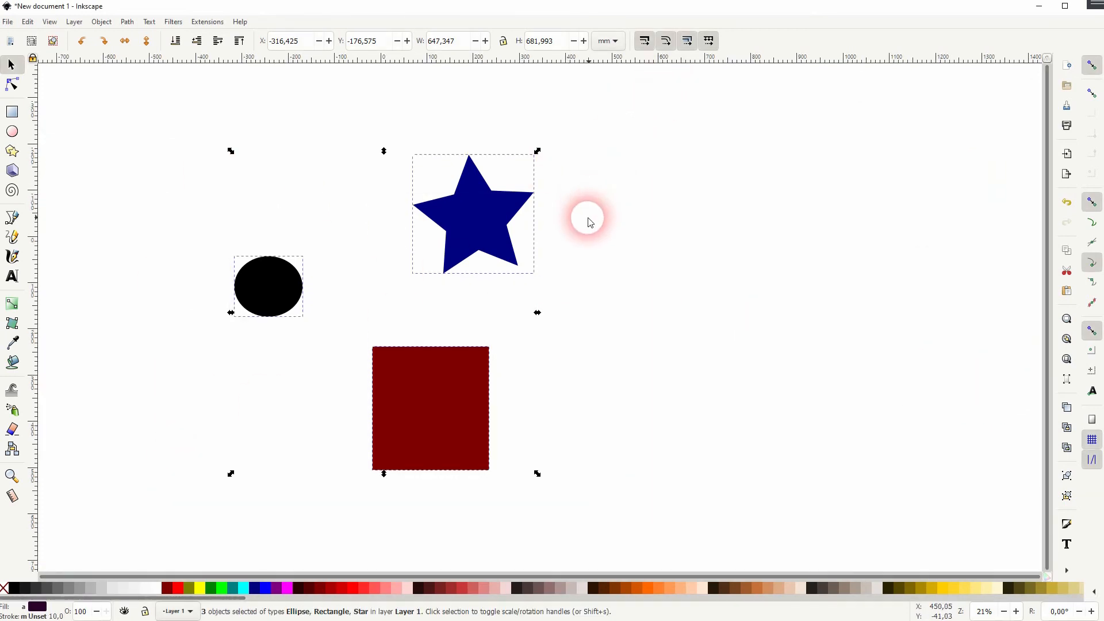
left_click(101, 22)
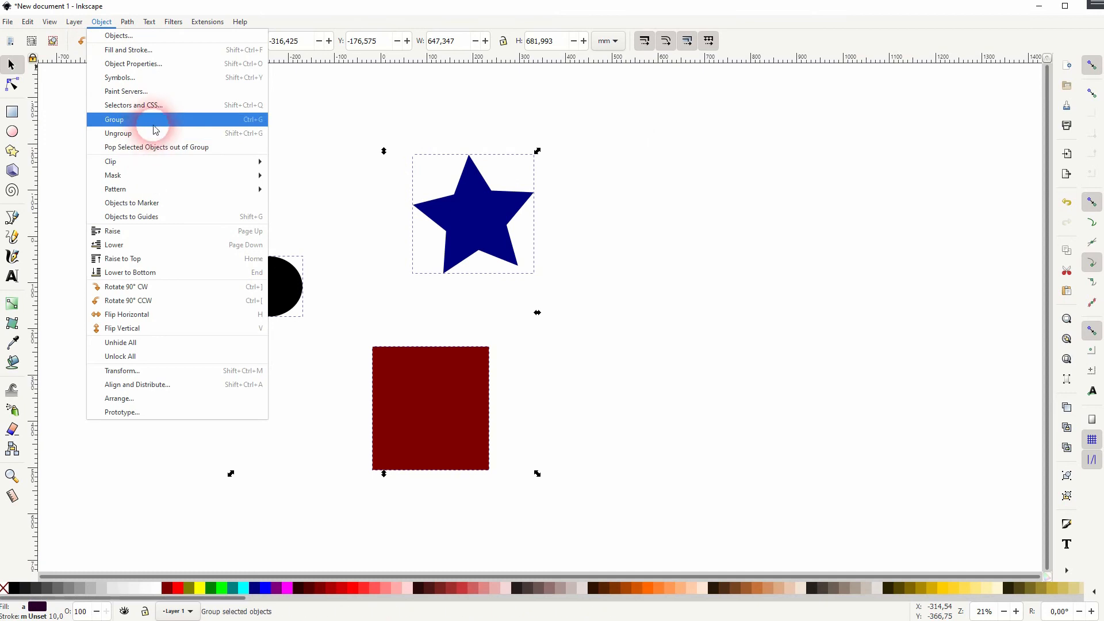
left_click(114, 118)
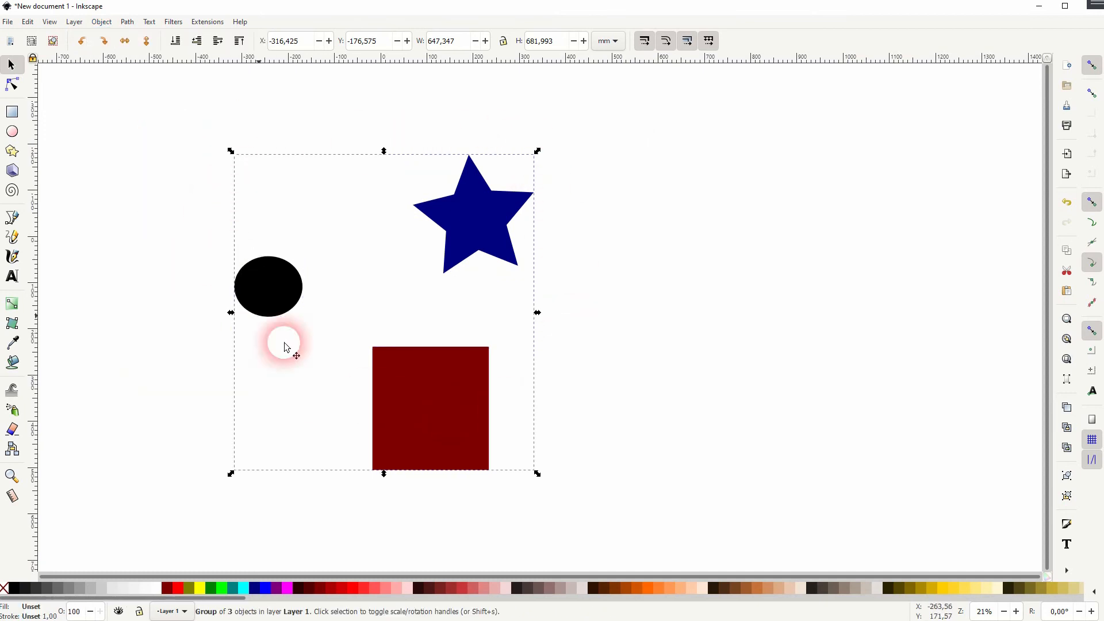
- Render one black frame around the whole group via Extensions > Render > Frame with Live preview and Apply
left_click(207, 20)
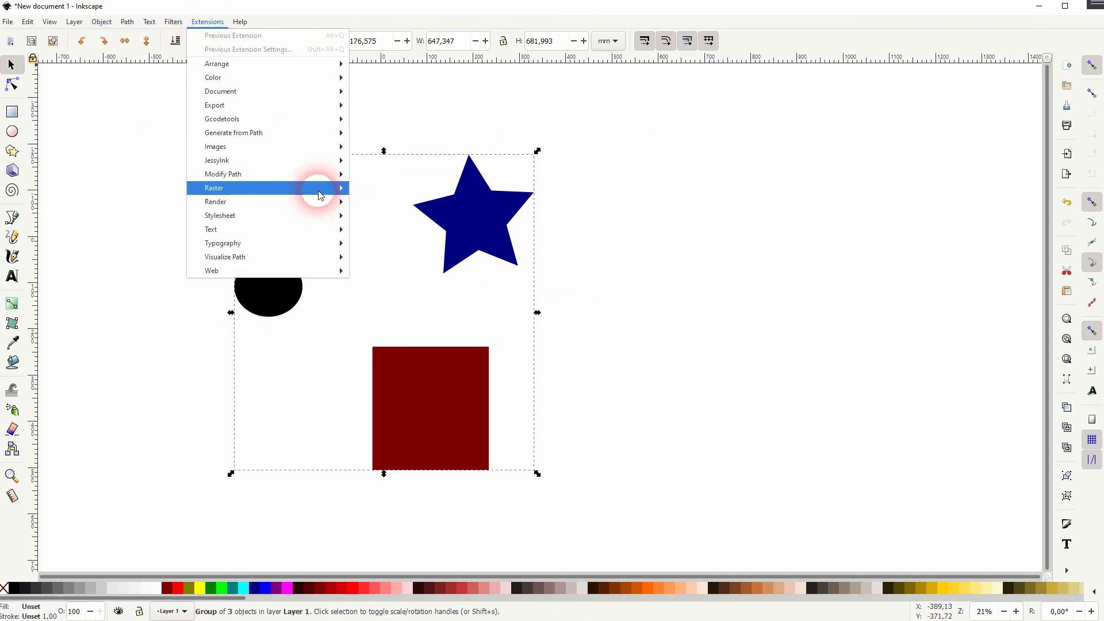
mouse_move(215, 202)
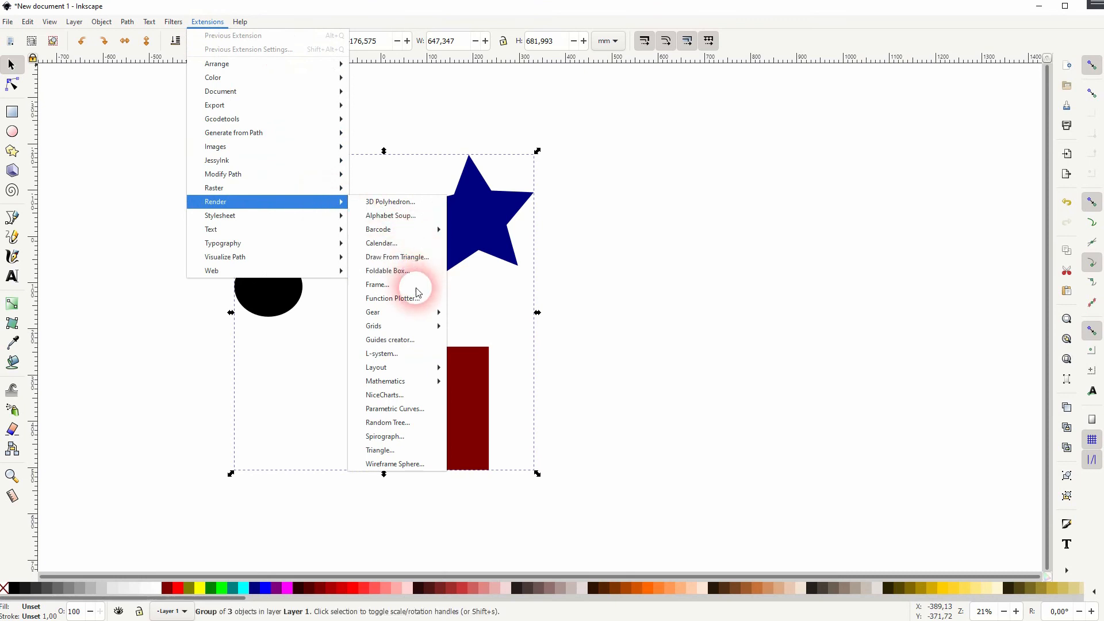
left_click(376, 284)
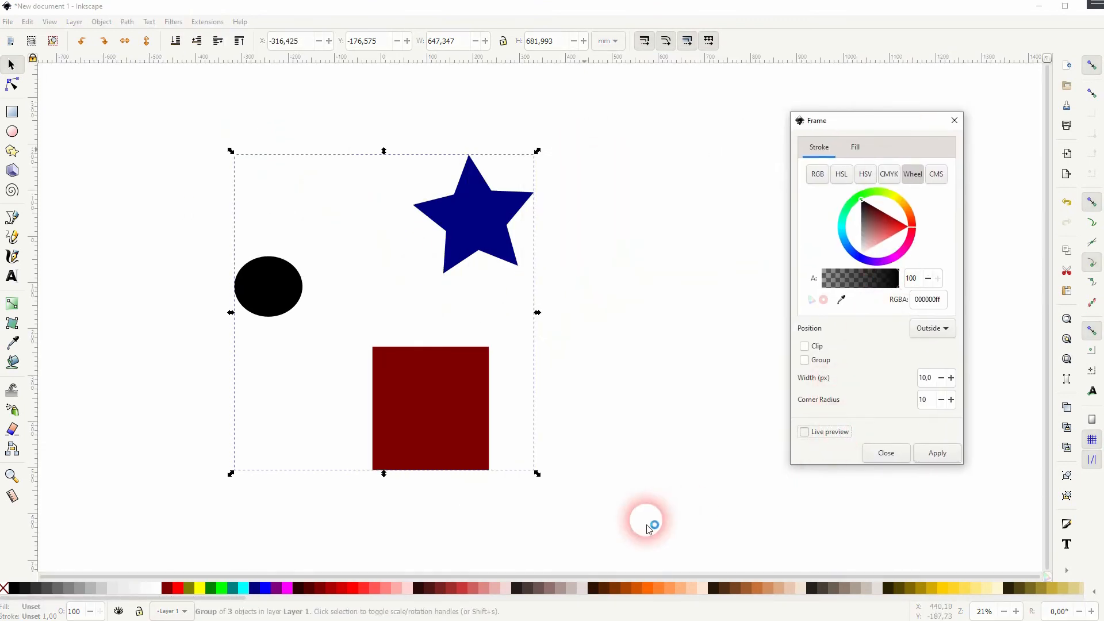
left_click(804, 431)
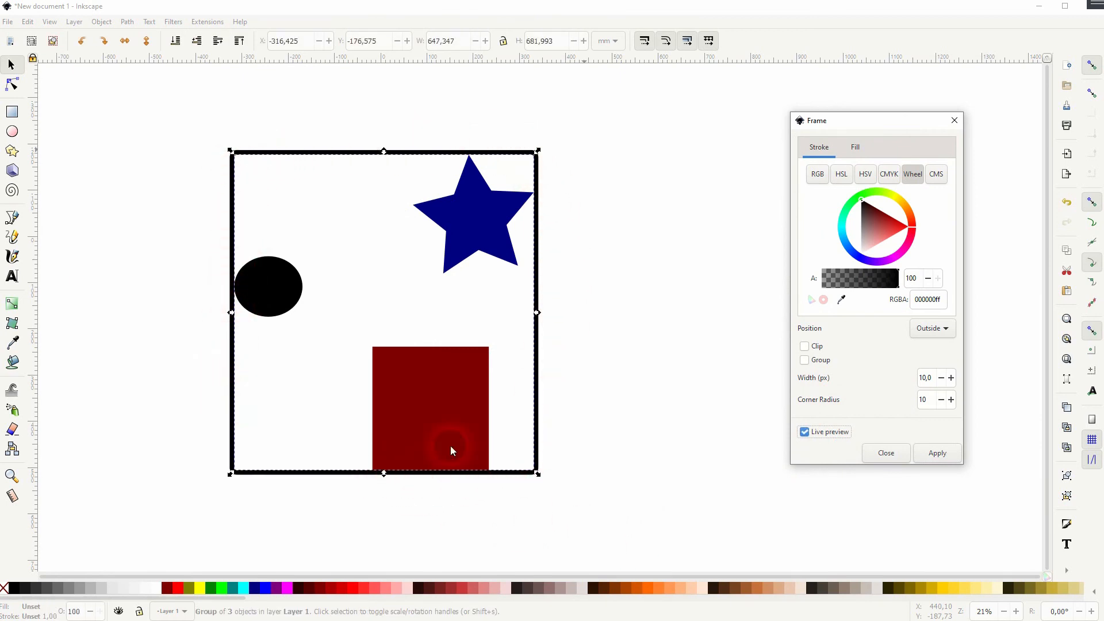
left_click(938, 453)
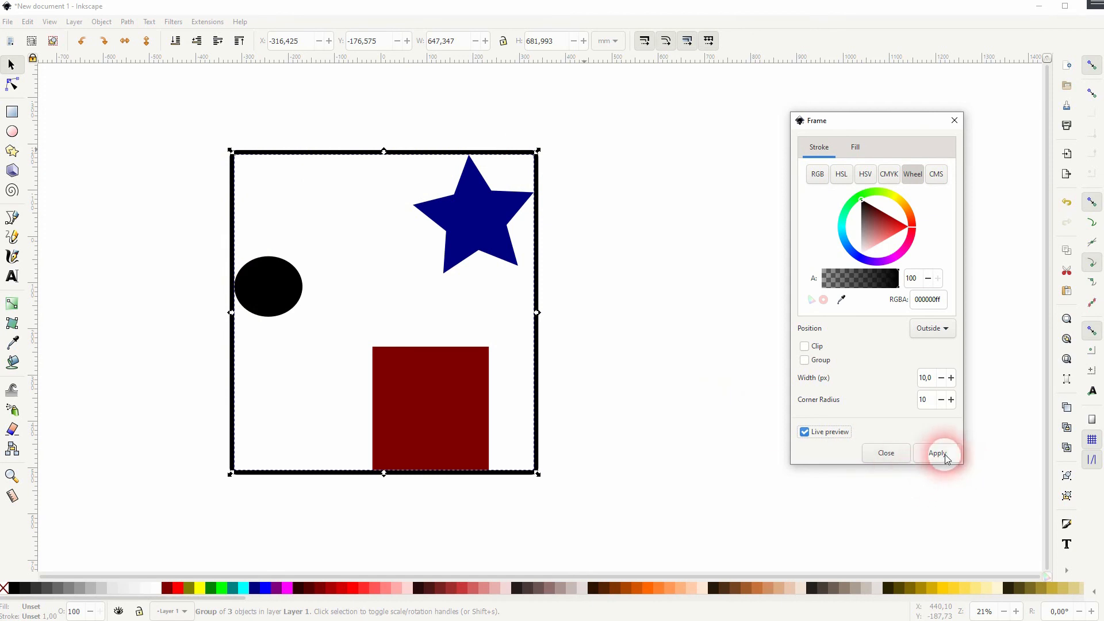
- Drag the frame aside, then reposition it with the group slightly right and down toward the page centre
left_click(938, 453)
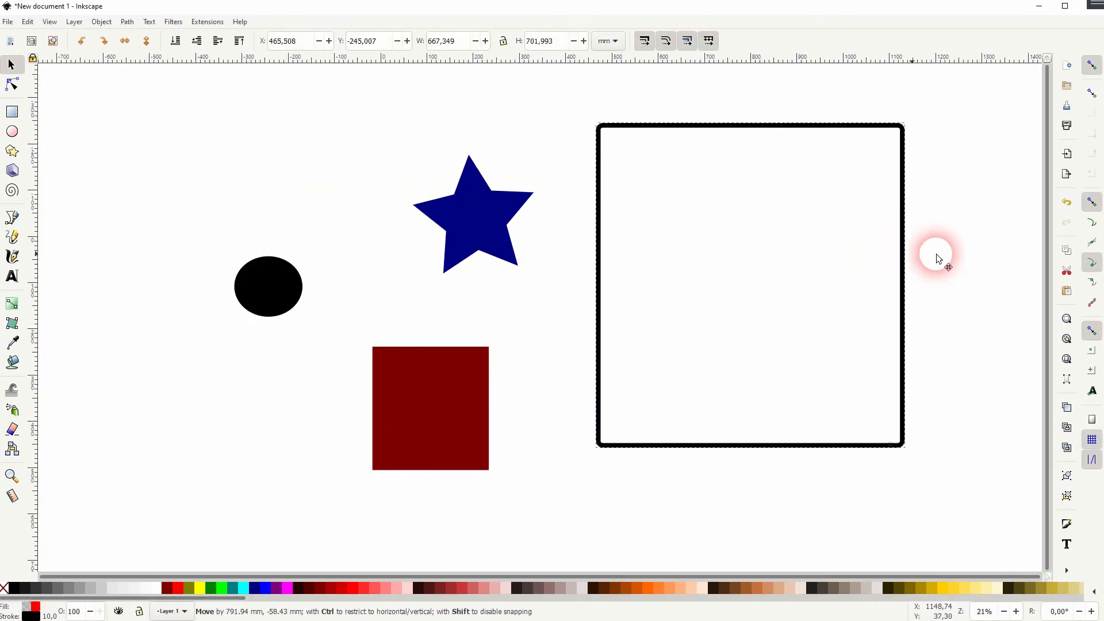
left_click_drag(936, 253, 604, 244)
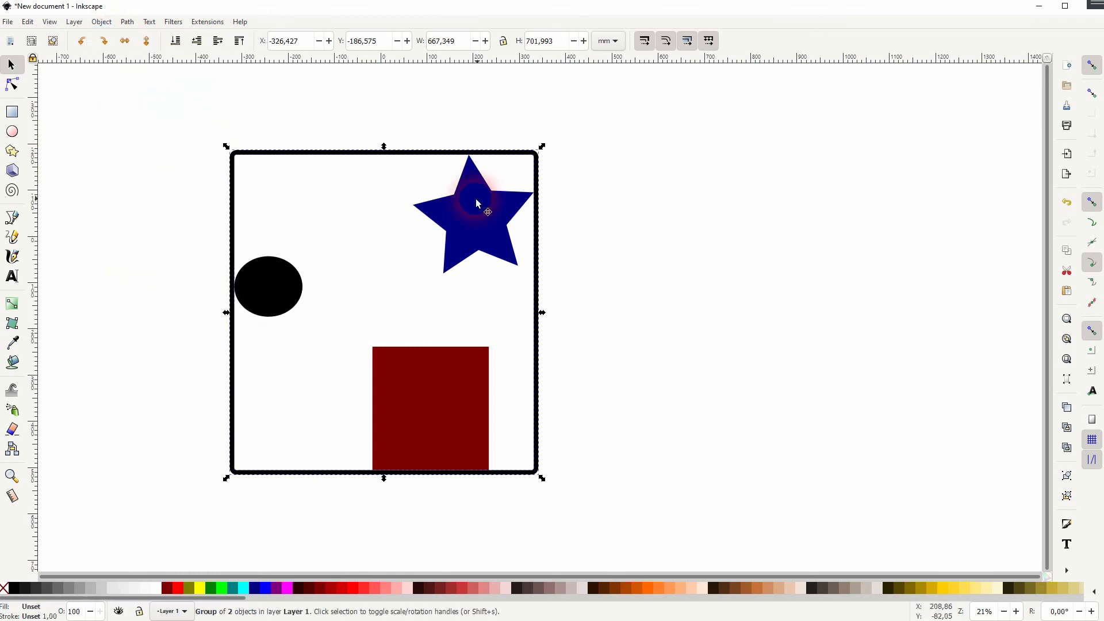
left_click_drag(477, 205, 745, 259)
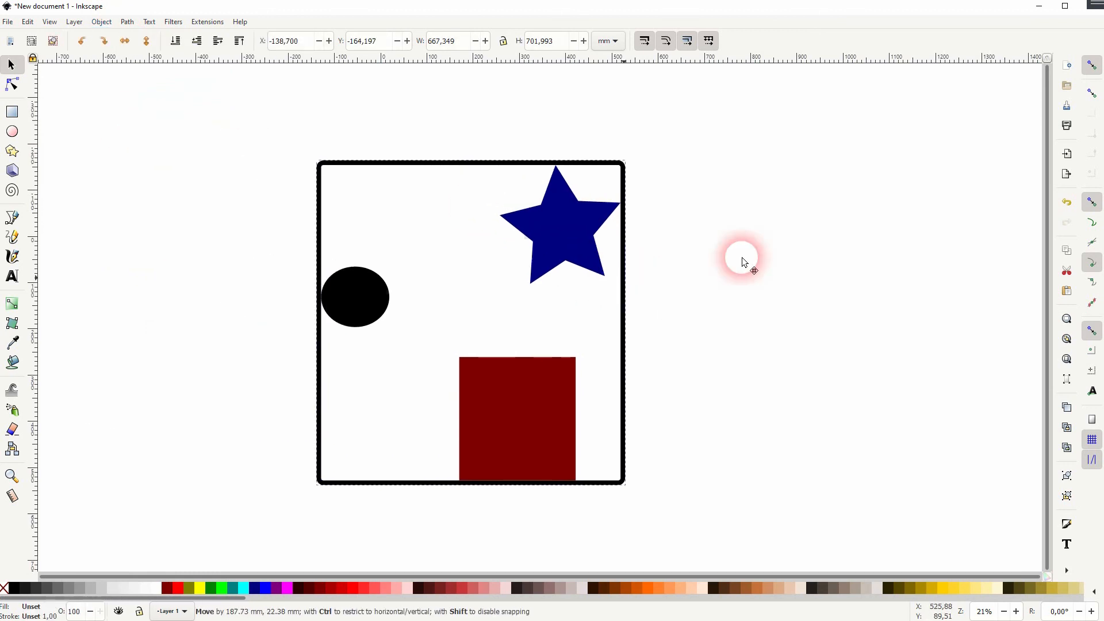
left_click_drag(746, 256, 789, 329)
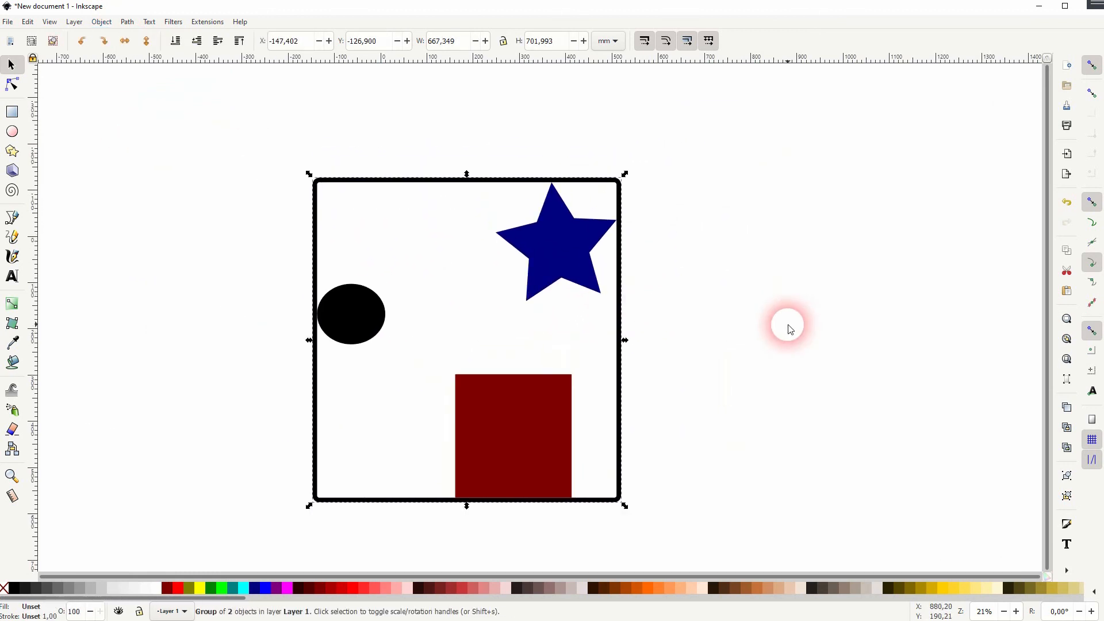